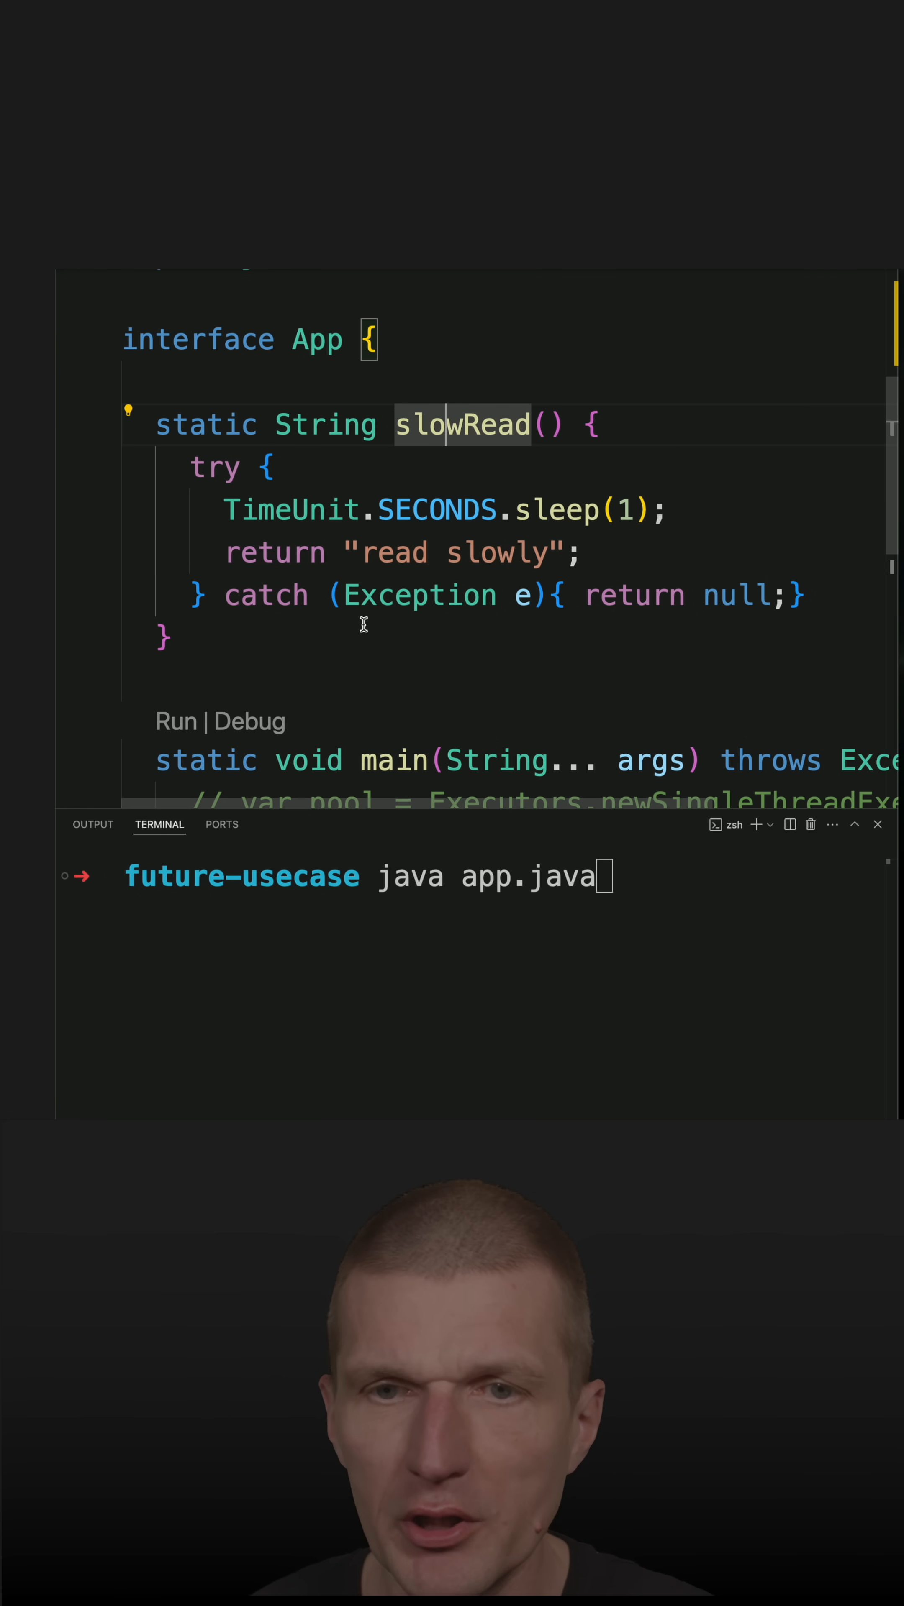
pyautogui.moveTo(334, 627)
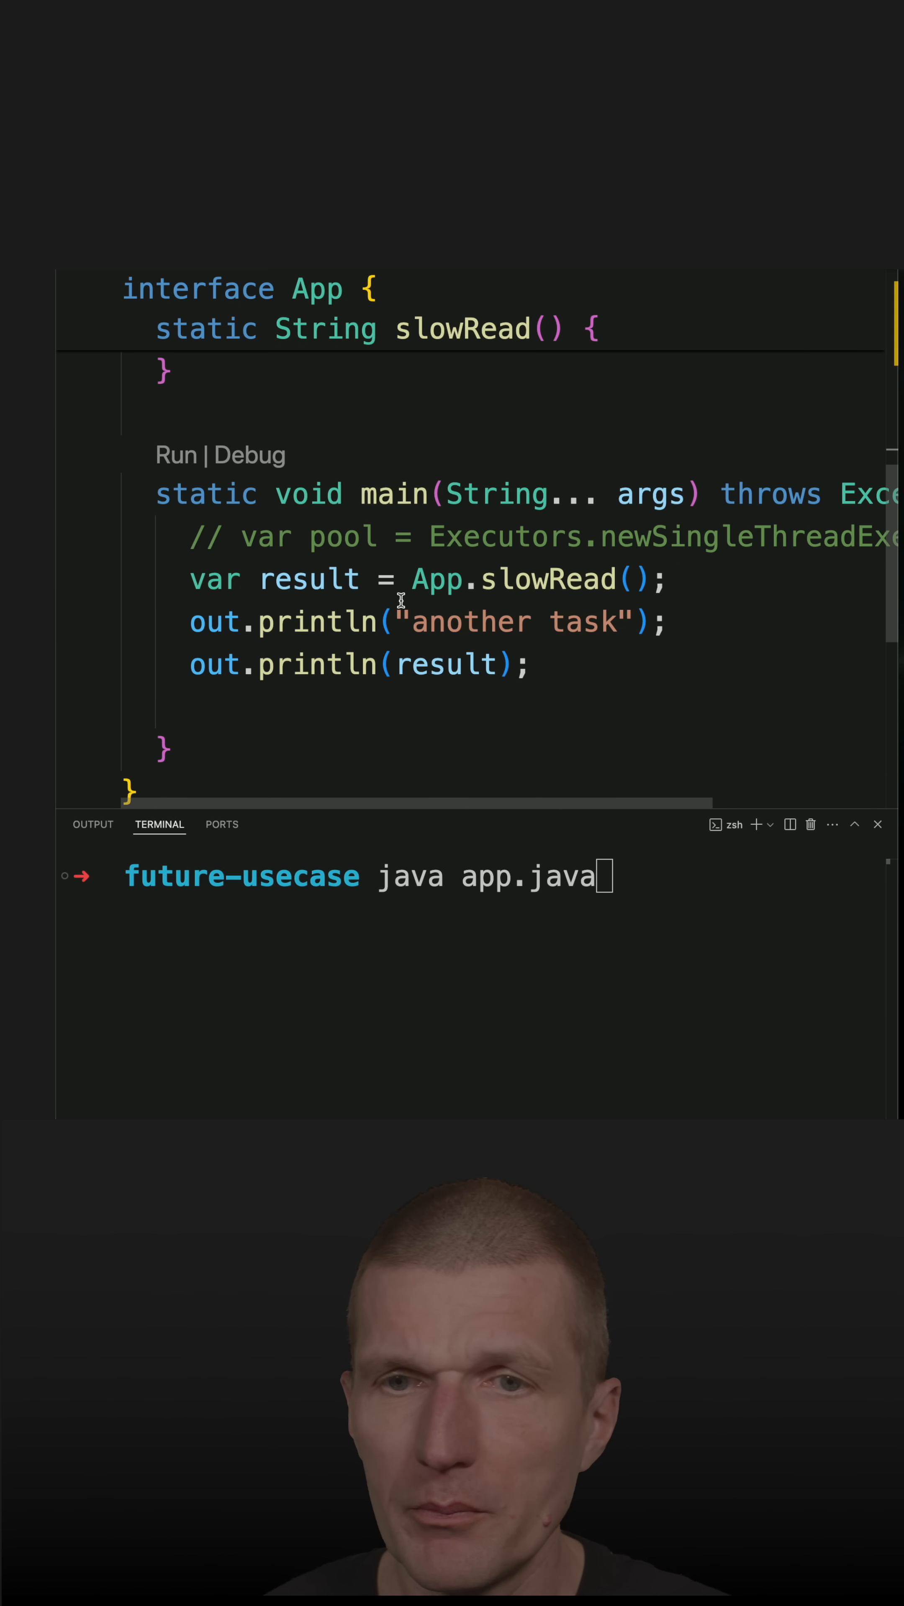
# Step: Uncomment the single-thread executor pool declaration in main
pyautogui.doubleClick(548, 579)
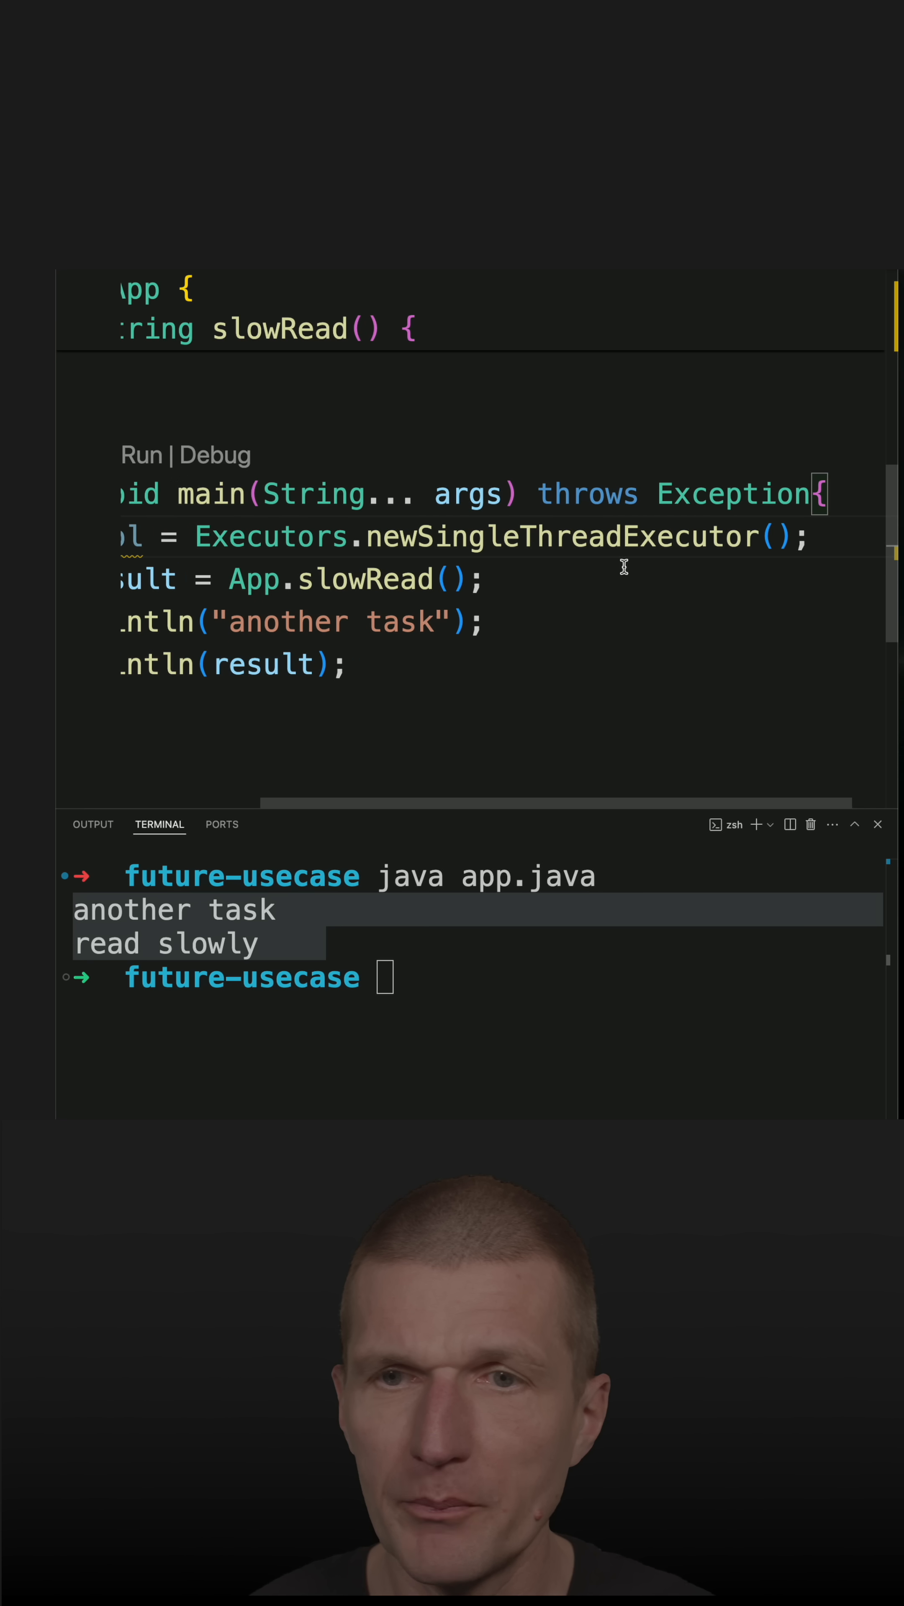
# Step: Change the result declaration to pool.submit(App::slowRead), yielding a Future<String>
pyautogui.hscroll(-3)
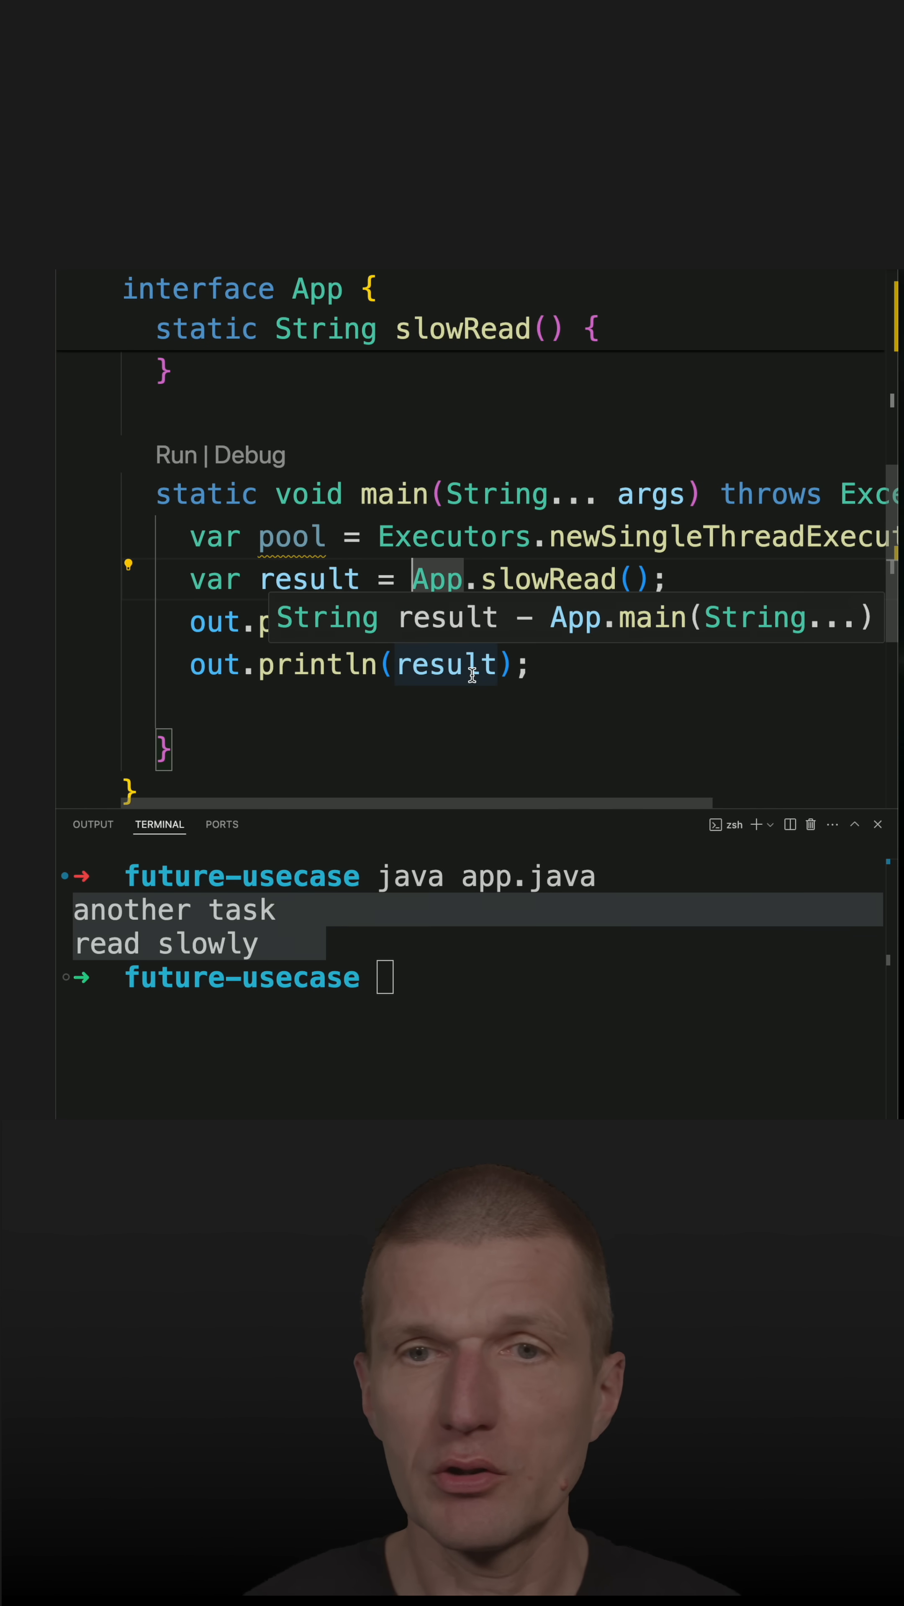
pyautogui.write('pool.submit(')
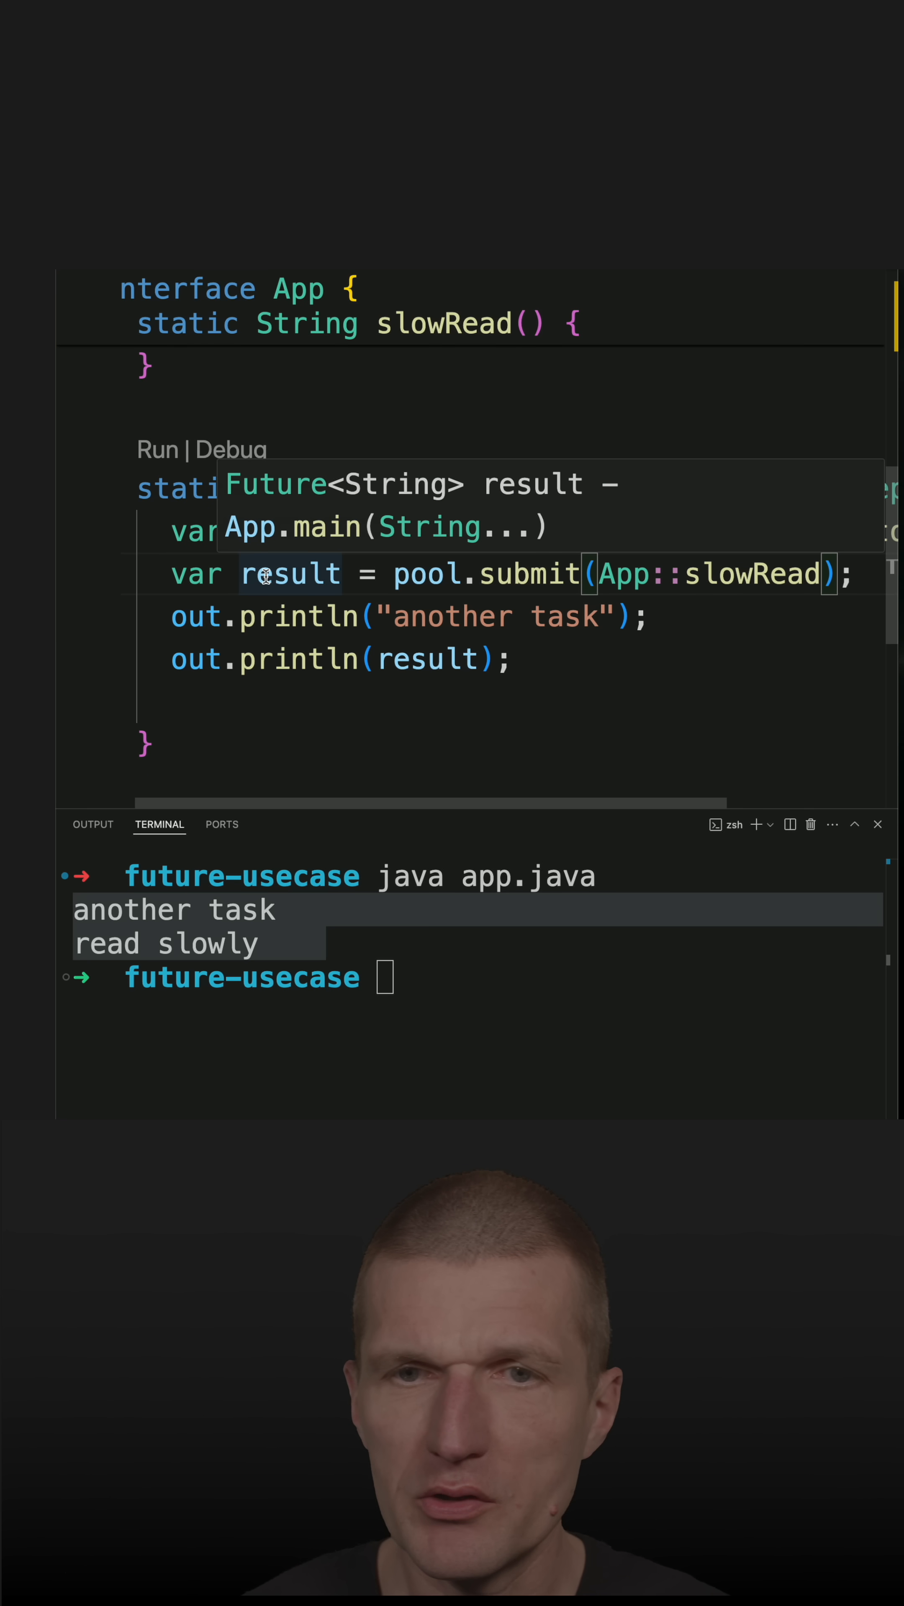
pyautogui.moveTo(340, 534)
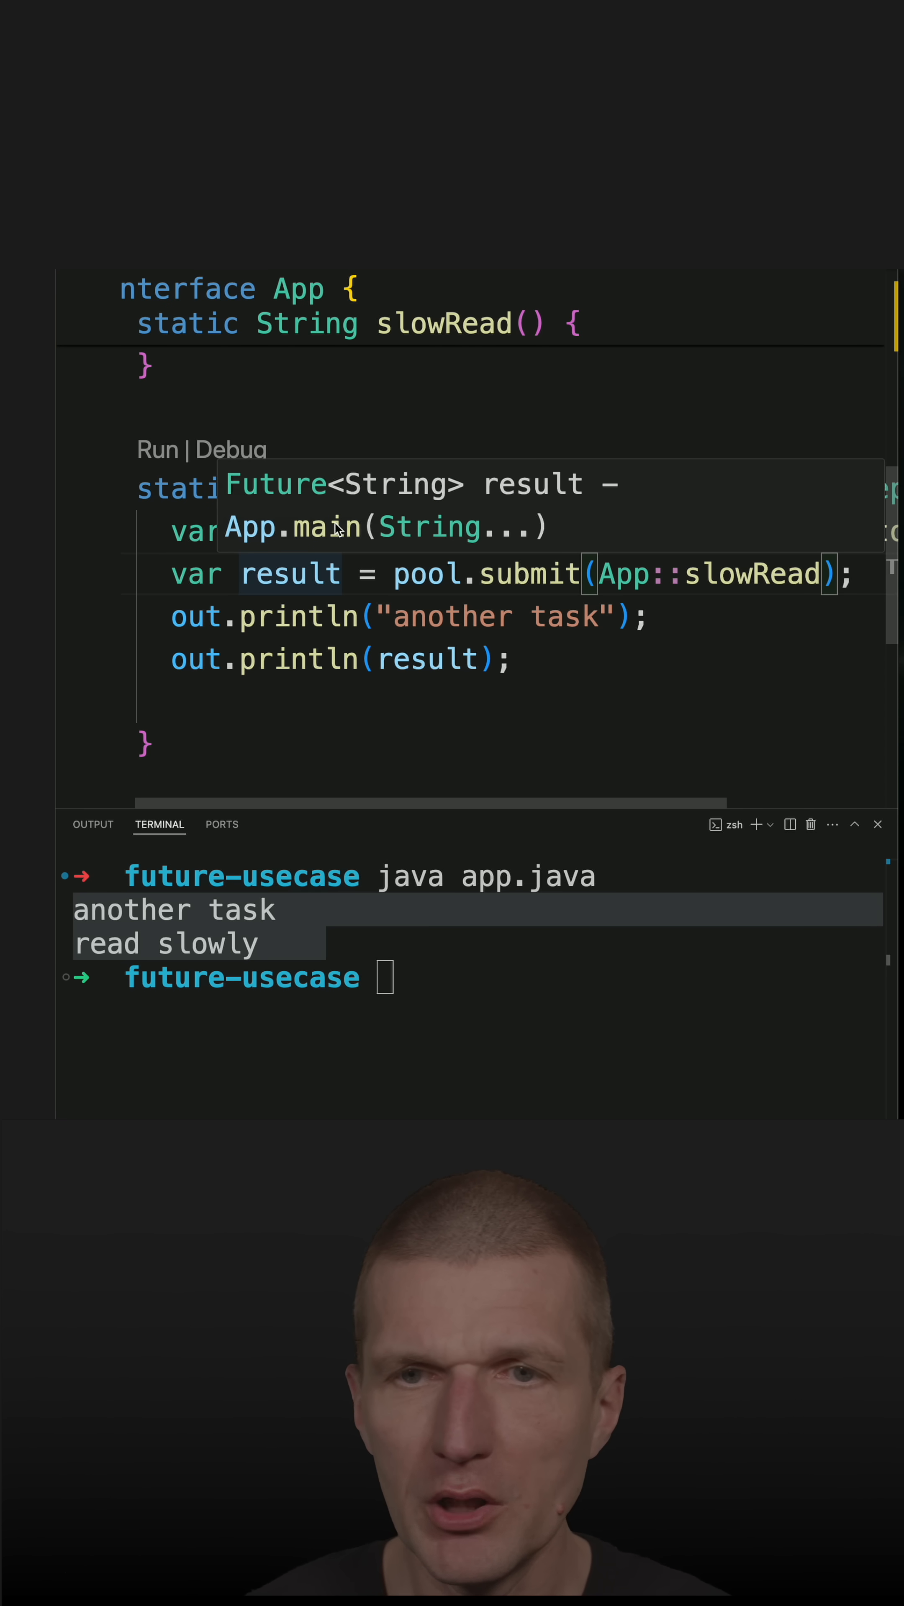
# Step: Change the final println argument from result to result.get()
pyautogui.doubleClick(290, 574)
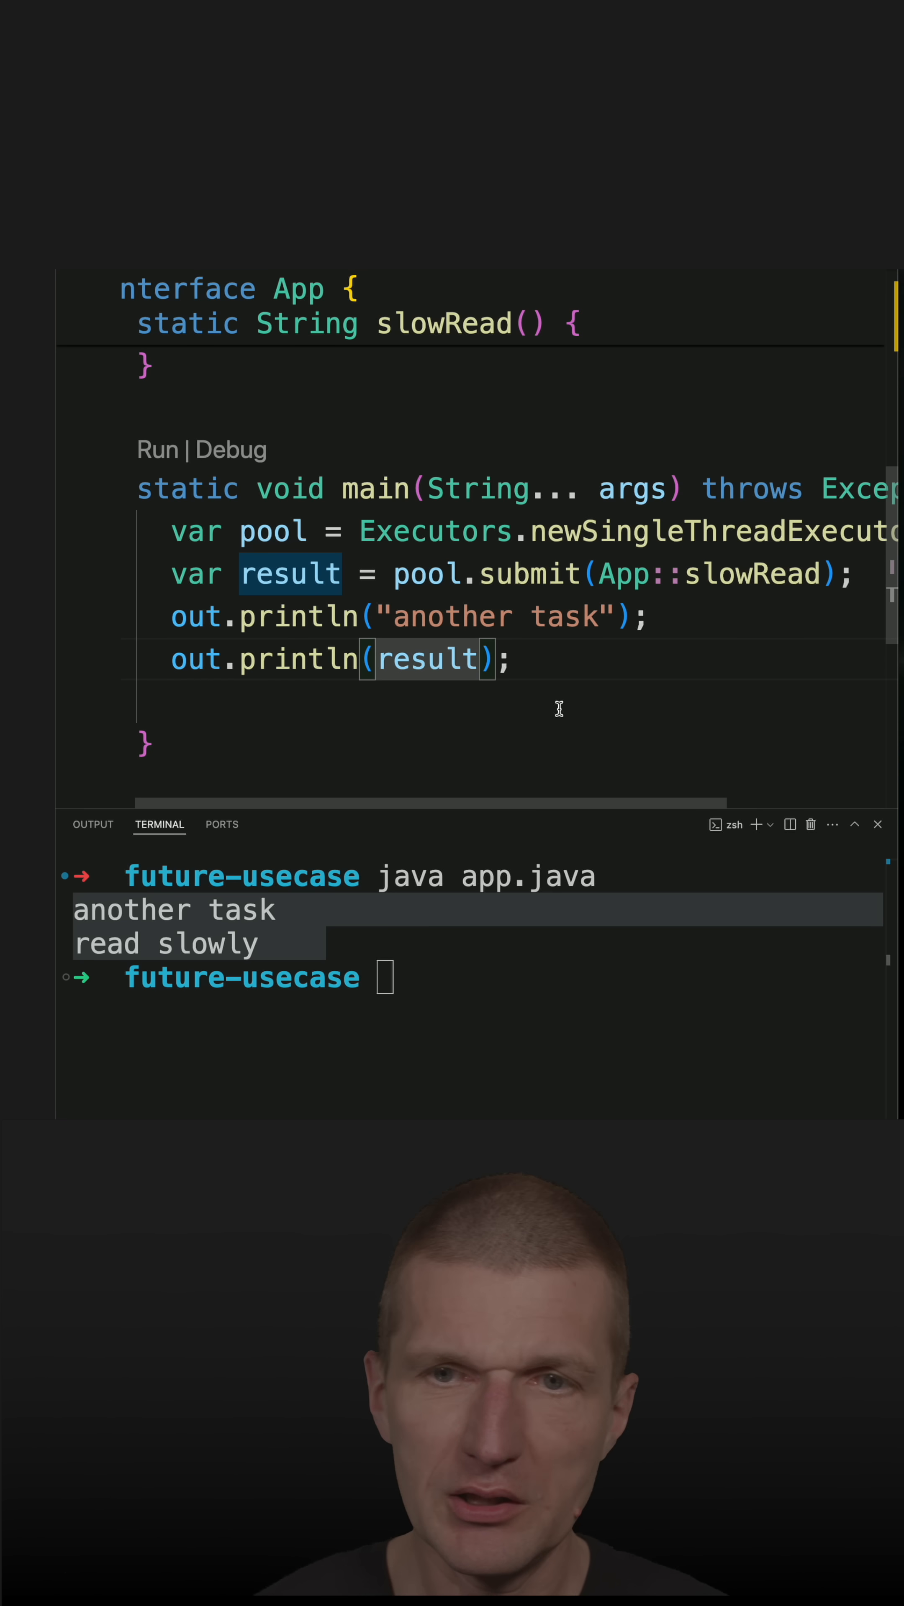
pyautogui.write('.get()')
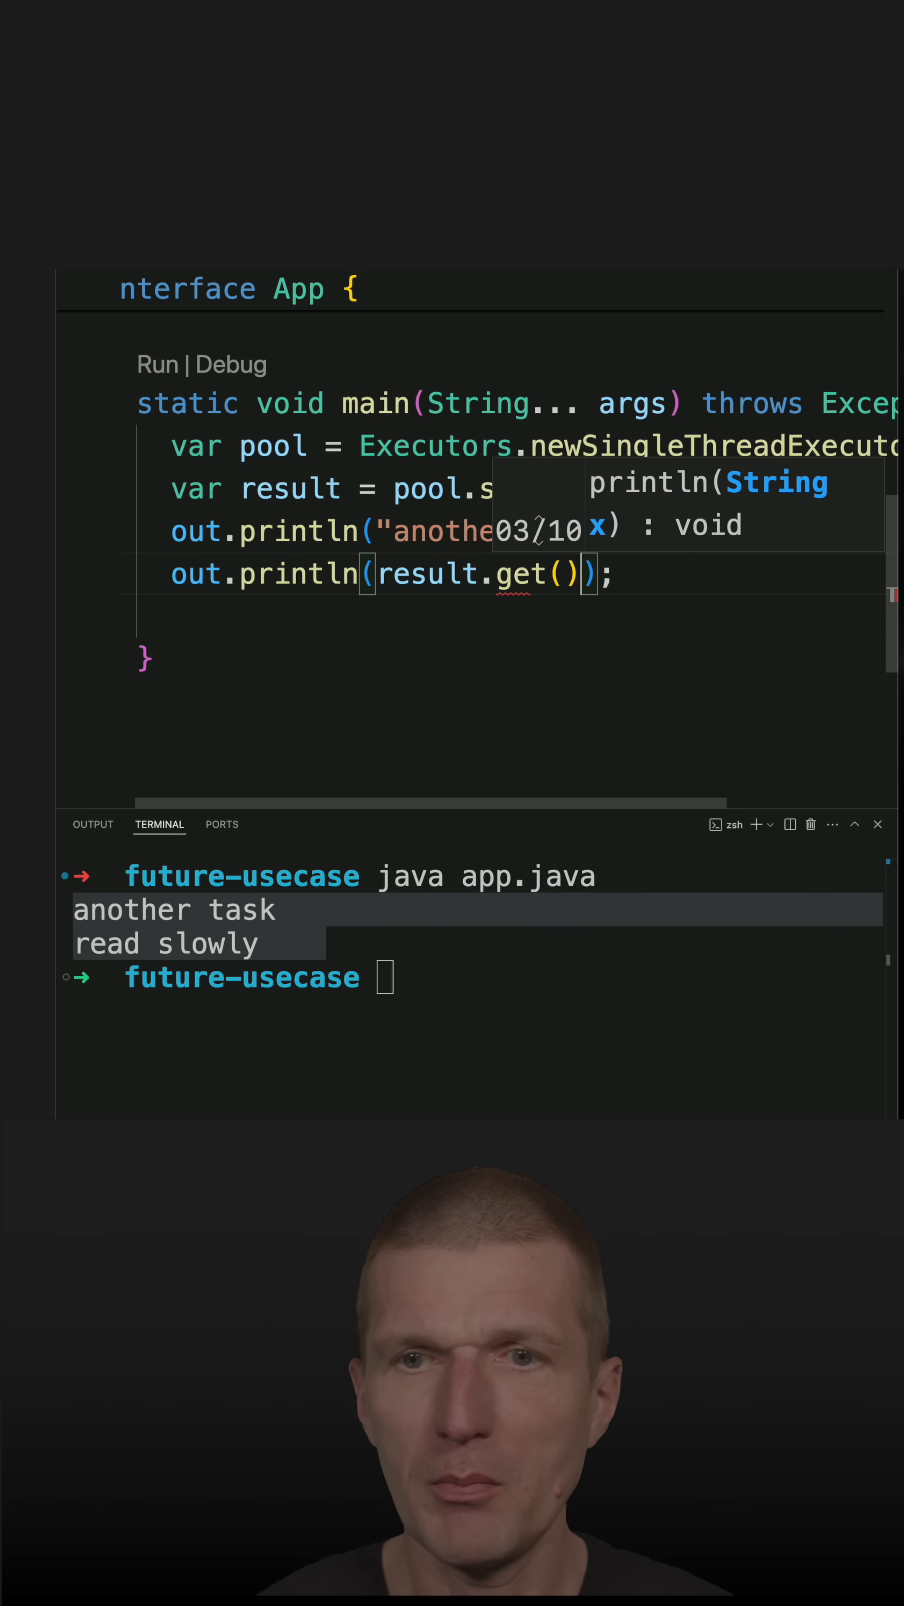